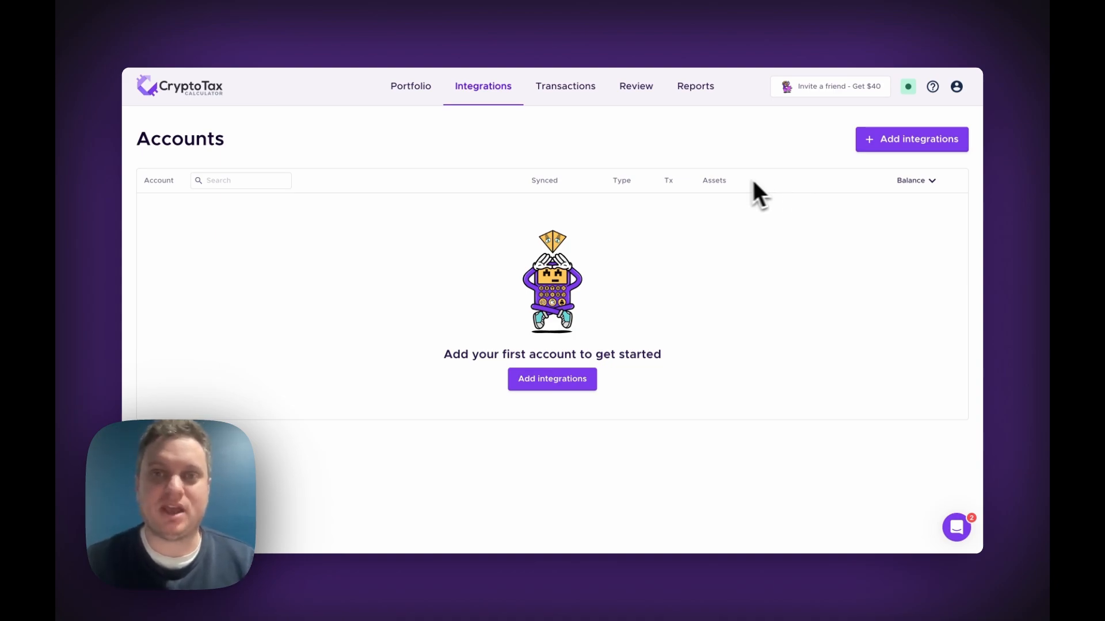
{"action": "mouse_move", "coordinate": [398, 101]}
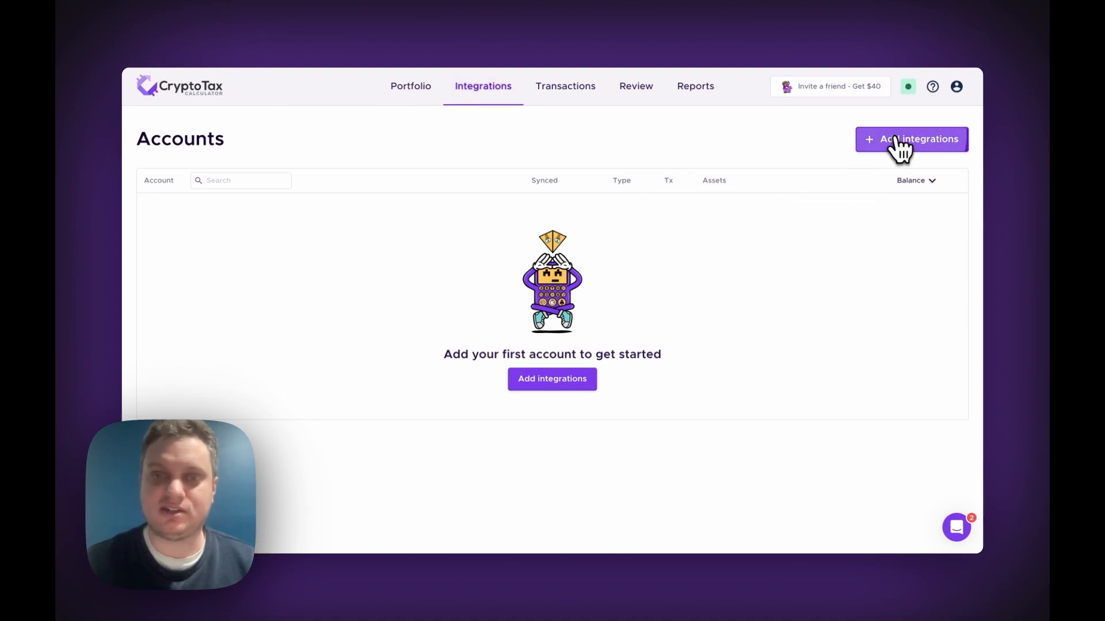
Step: Add a new integration and choose CoinSpot from the search to reach its API import form
{"action": "left_click", "coordinate": [911, 139]}
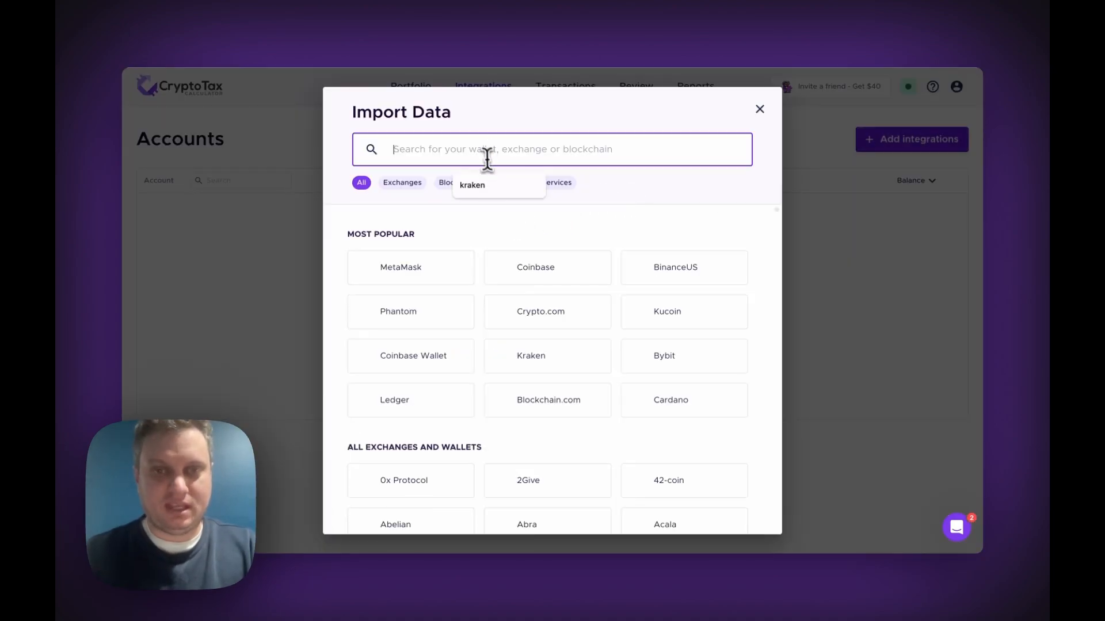
{"action": "type", "text": "coinspot"}
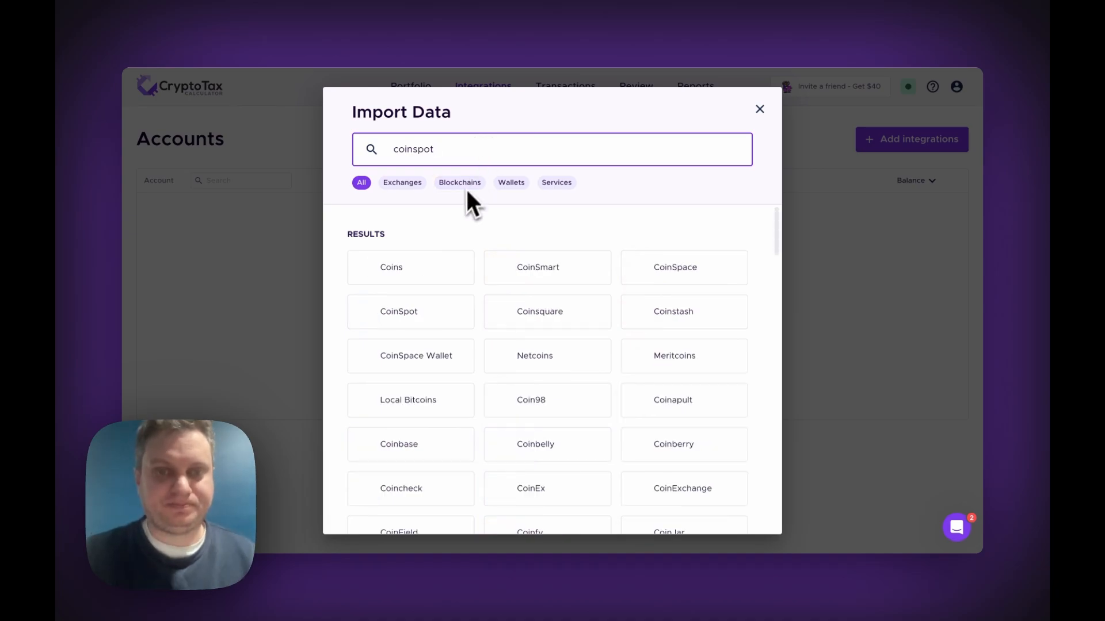
{"action": "left_click", "coordinate": [410, 310]}
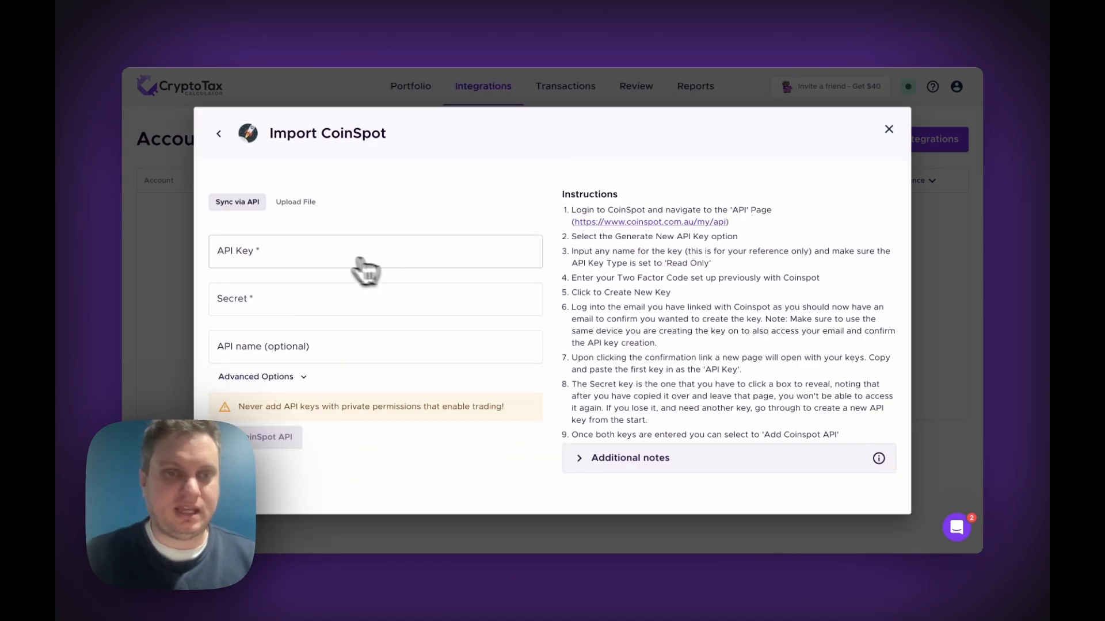
{"action": "mouse_move", "coordinate": [239, 266]}
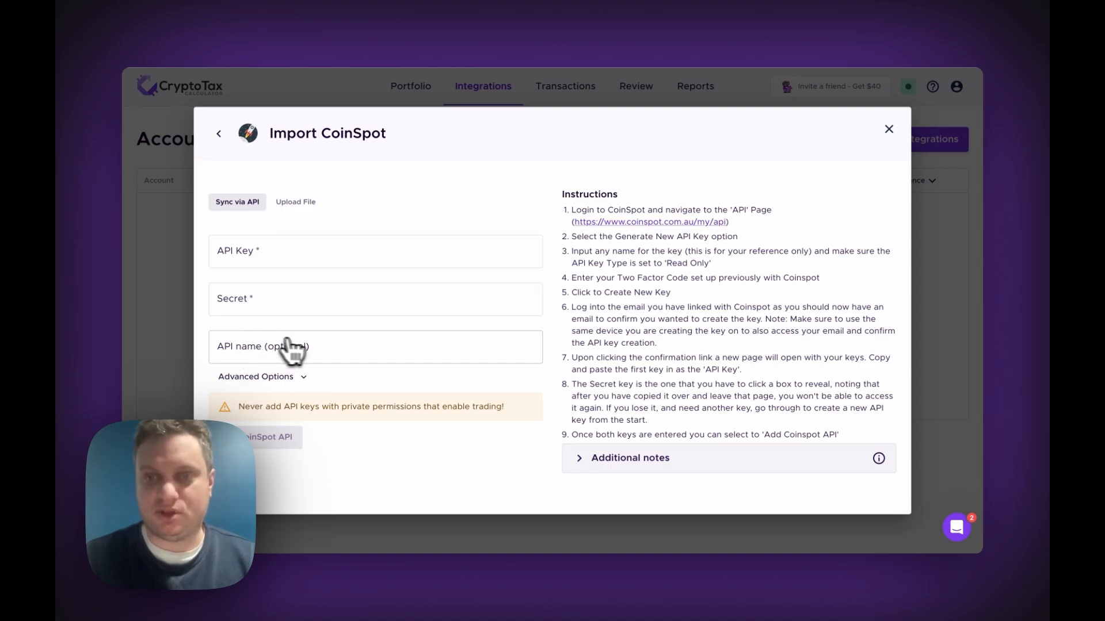
{"action": "mouse_move", "coordinate": [564, 212]}
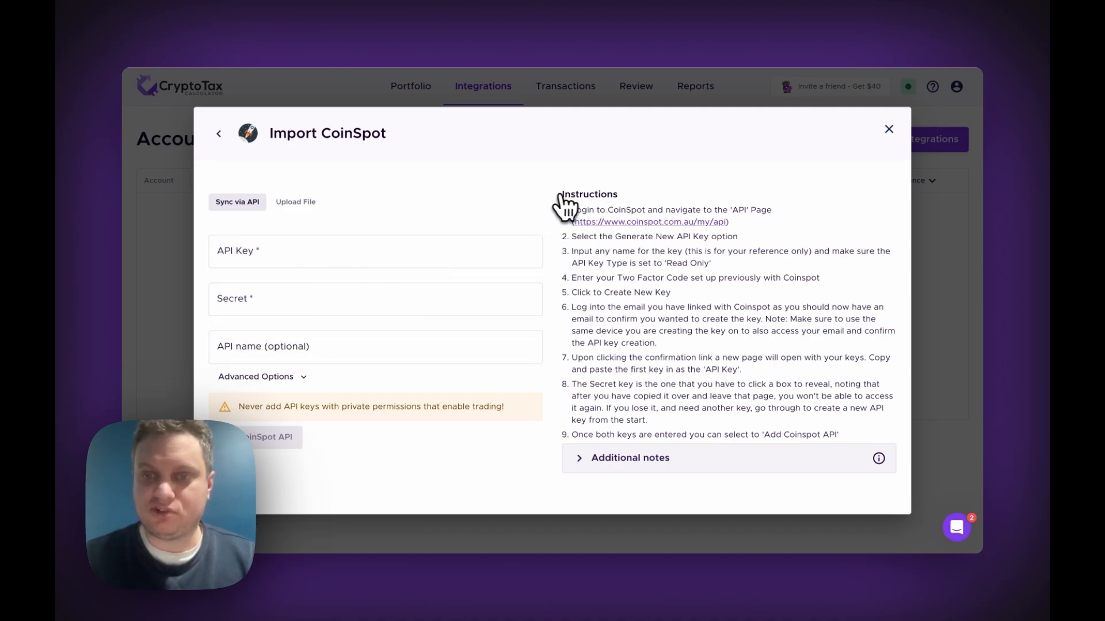
{"action": "mouse_move", "coordinate": [693, 368]}
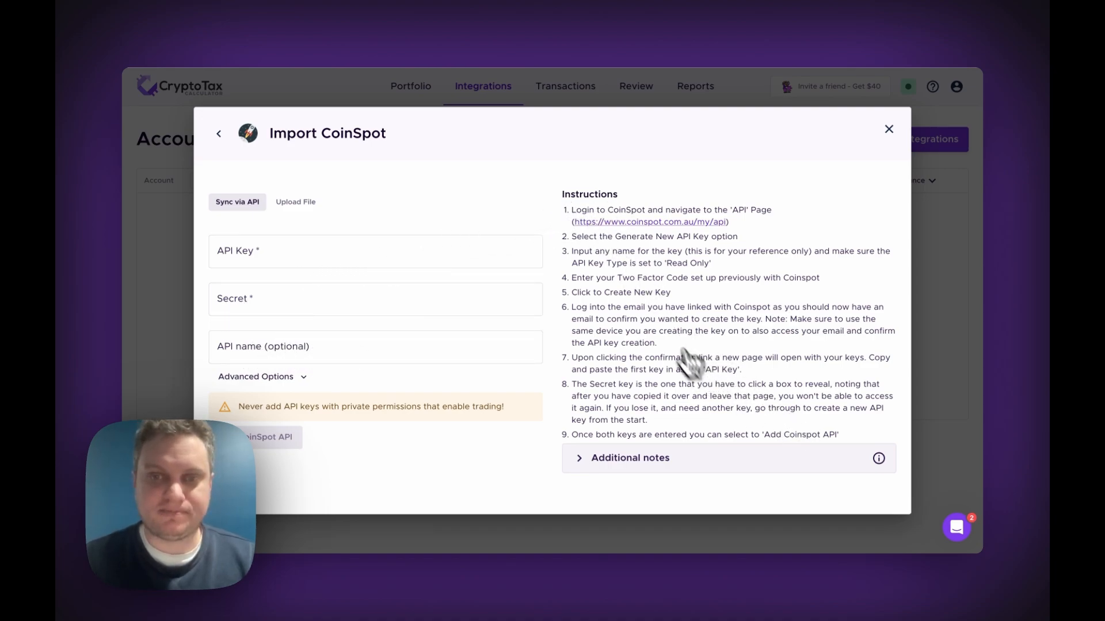
{"action": "mouse_move", "coordinate": [616, 235]}
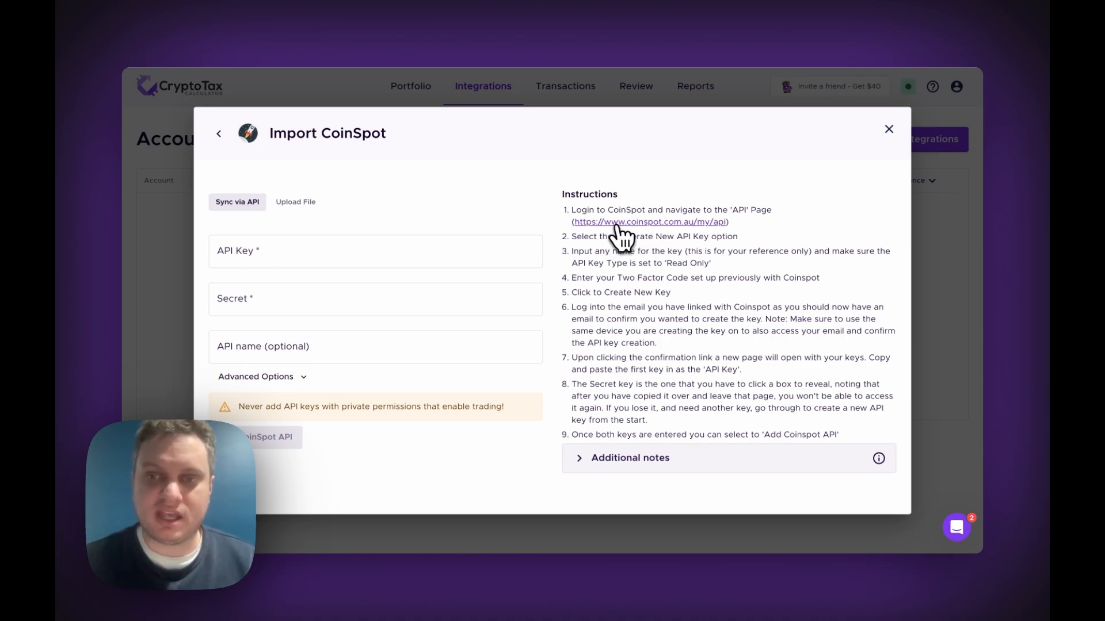
{"action": "mouse_move", "coordinate": [341, 49]}
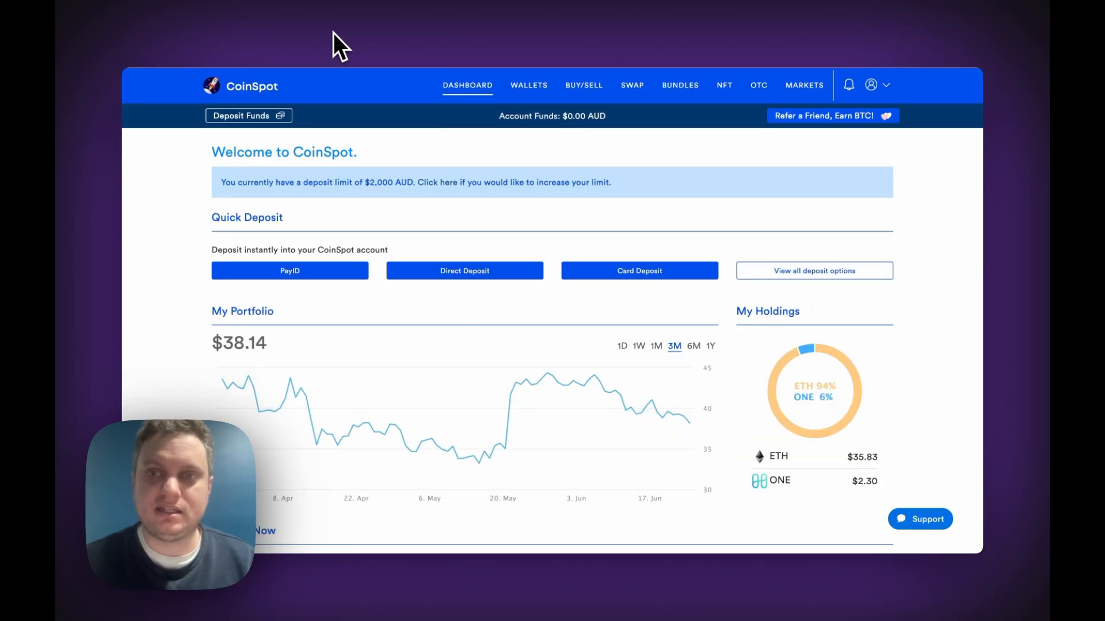
{"action": "mouse_move", "coordinate": [343, 117]}
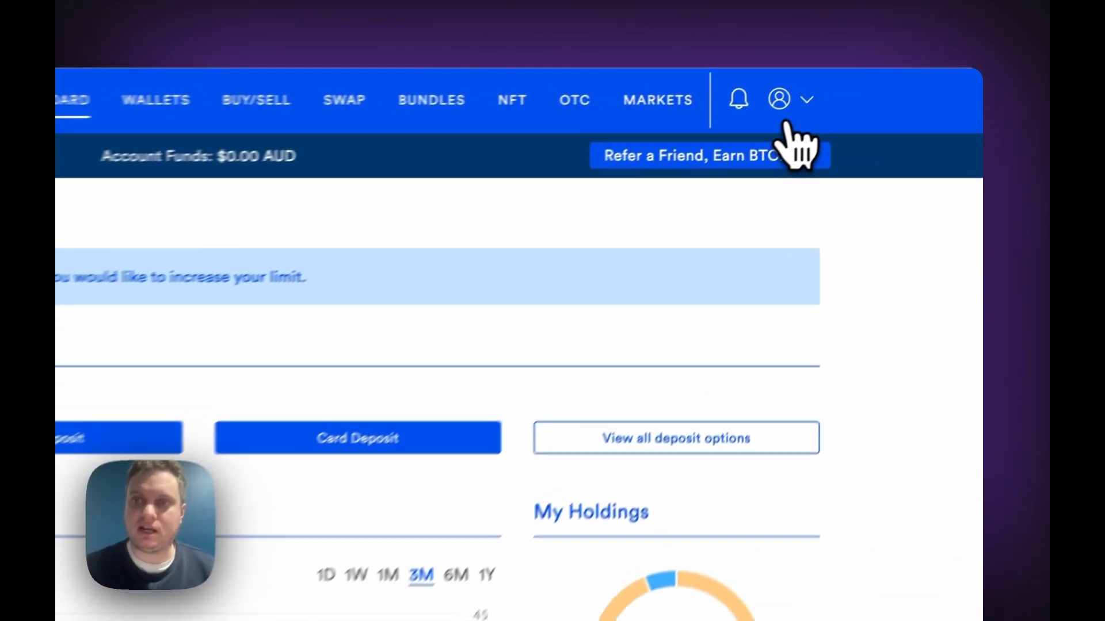
Step: From the account API page, create a read-only API key named CTC with the 2FA code
{"action": "left_click", "coordinate": [780, 99]}
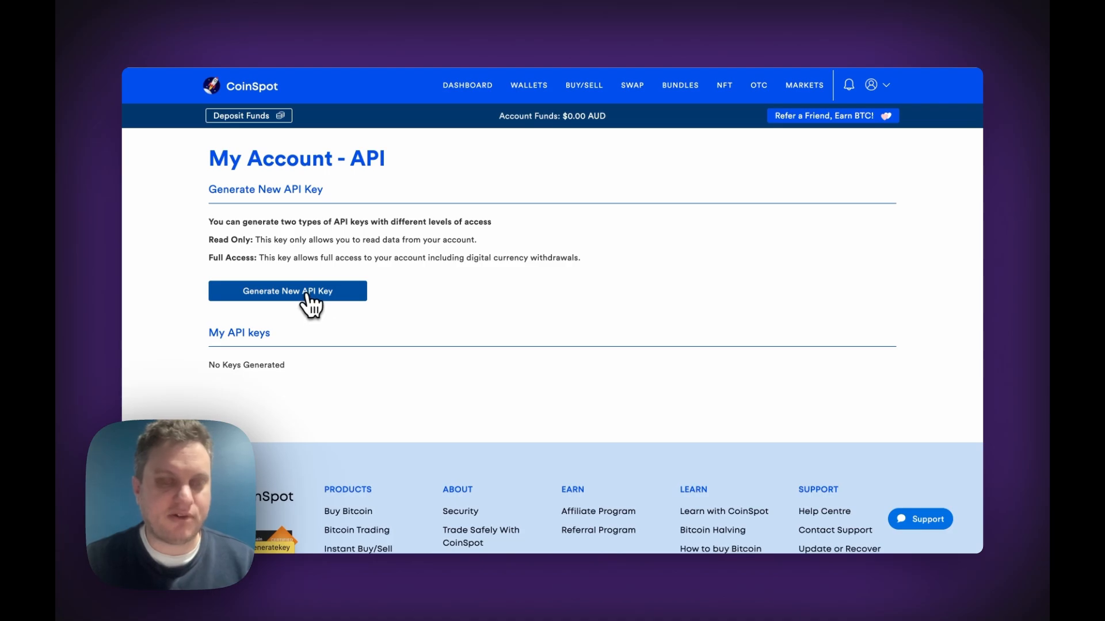
{"action": "left_click", "coordinate": [287, 291]}
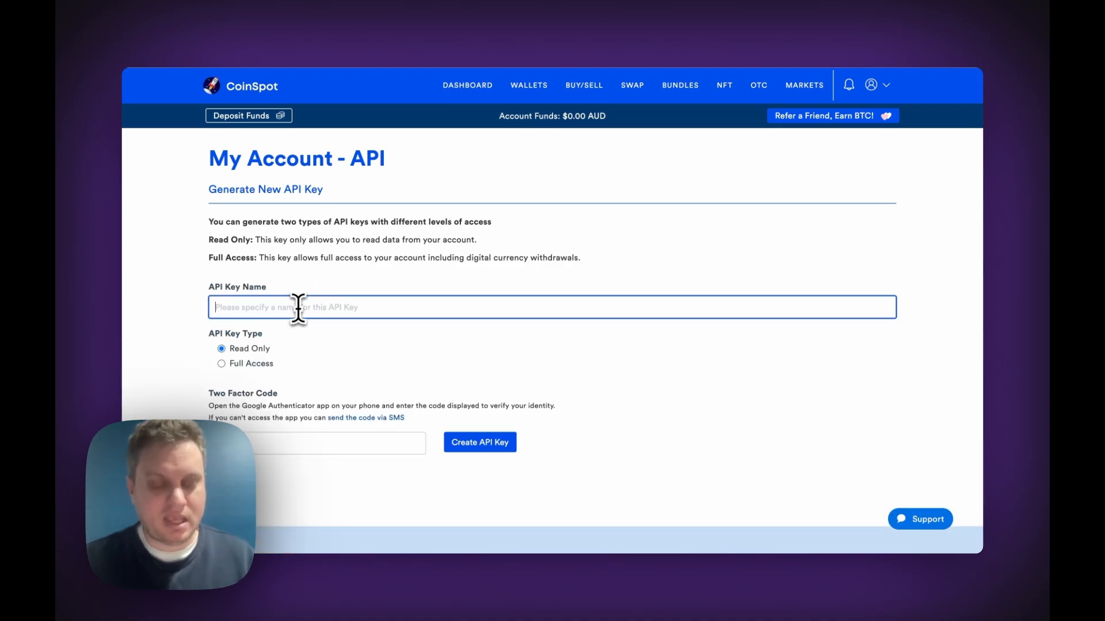
{"action": "type", "text": "CTC"}
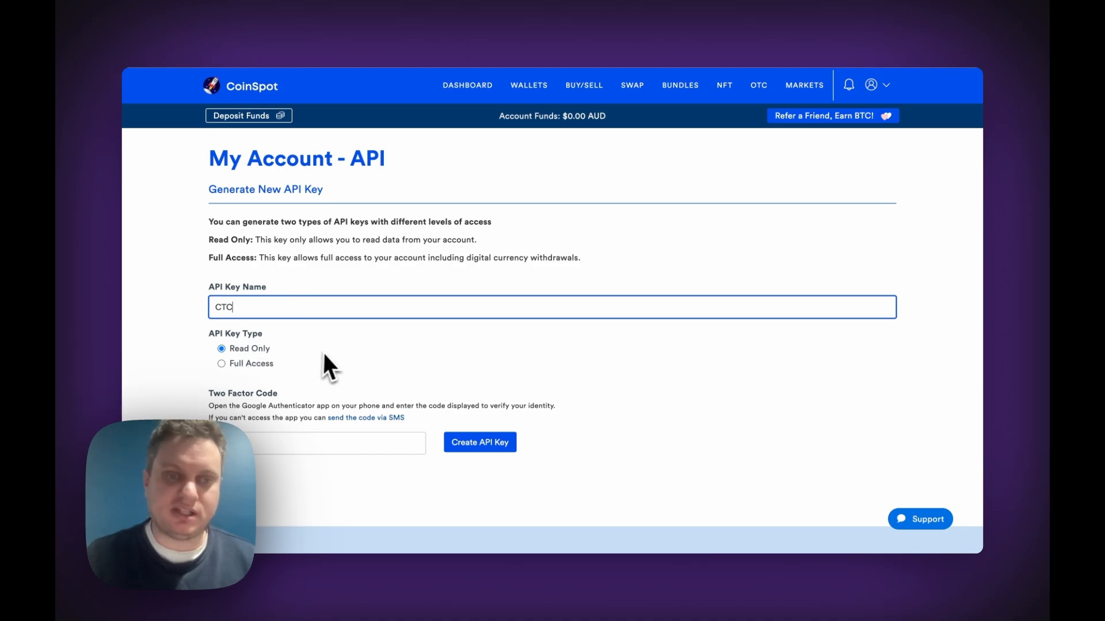
{"action": "scroll", "scroll_direction": "down", "scroll_amount": 3}
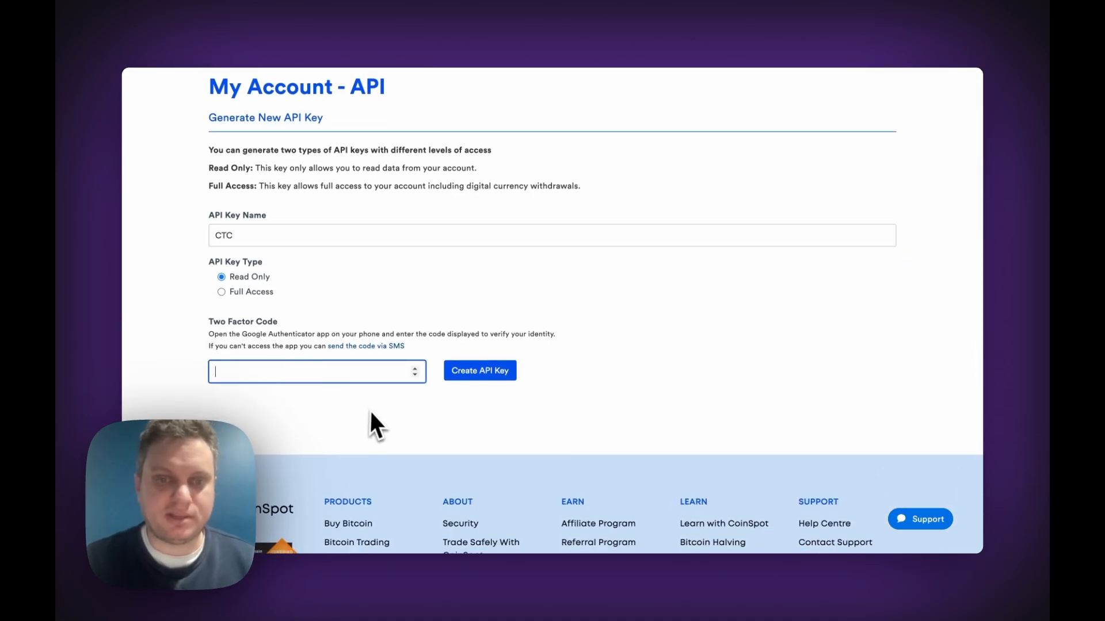
{"action": "left_click", "coordinate": [480, 371]}
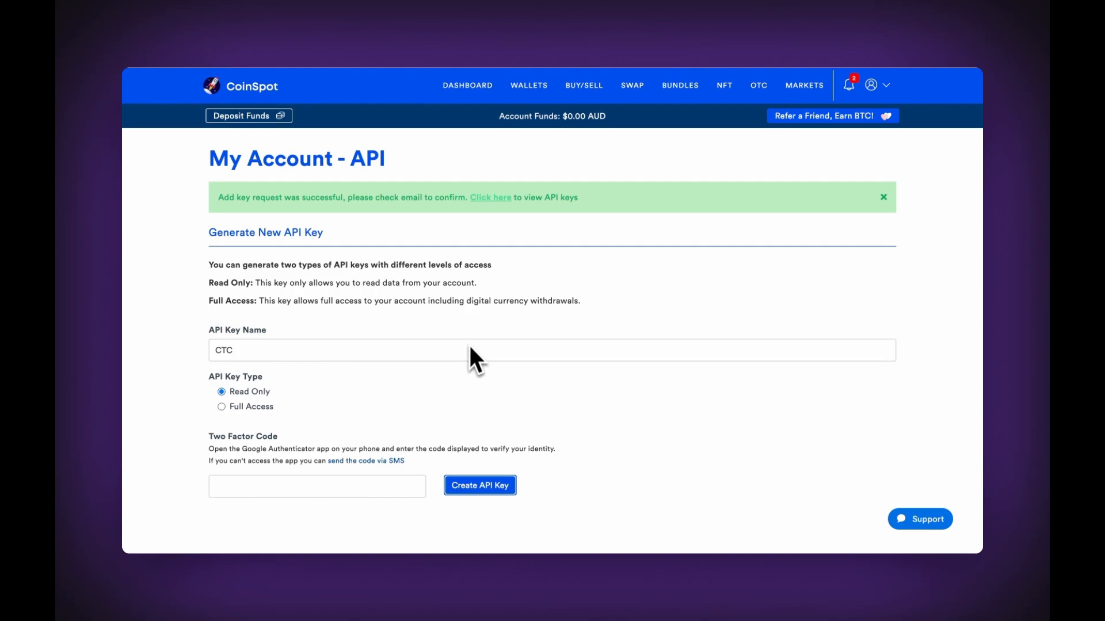
{"action": "mouse_move", "coordinate": [224, 217]}
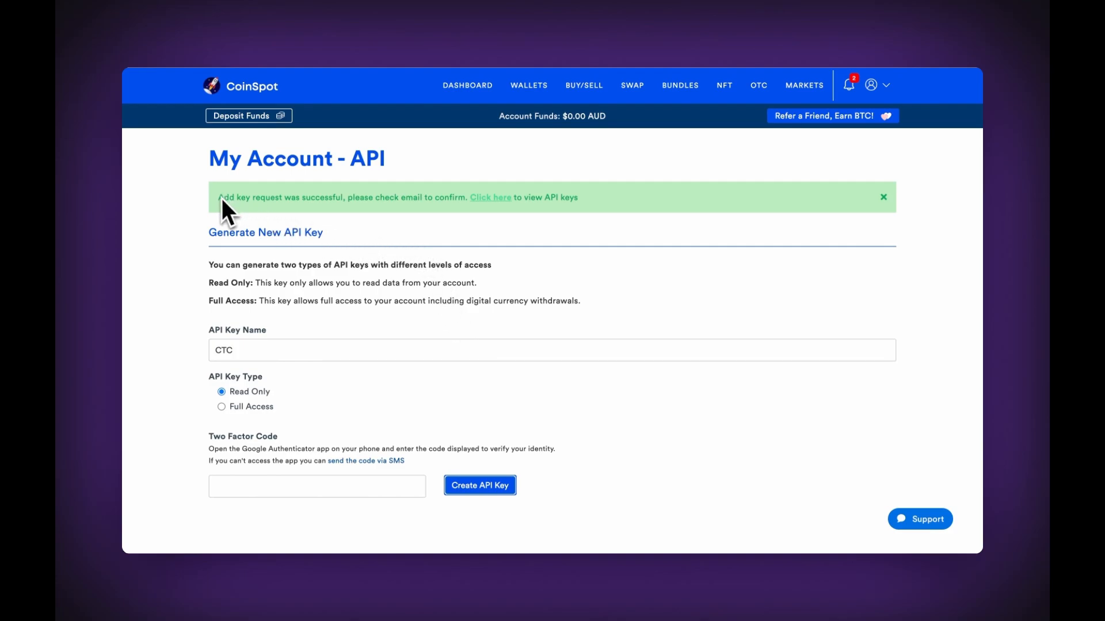
{"action": "mouse_move", "coordinate": [509, 214]}
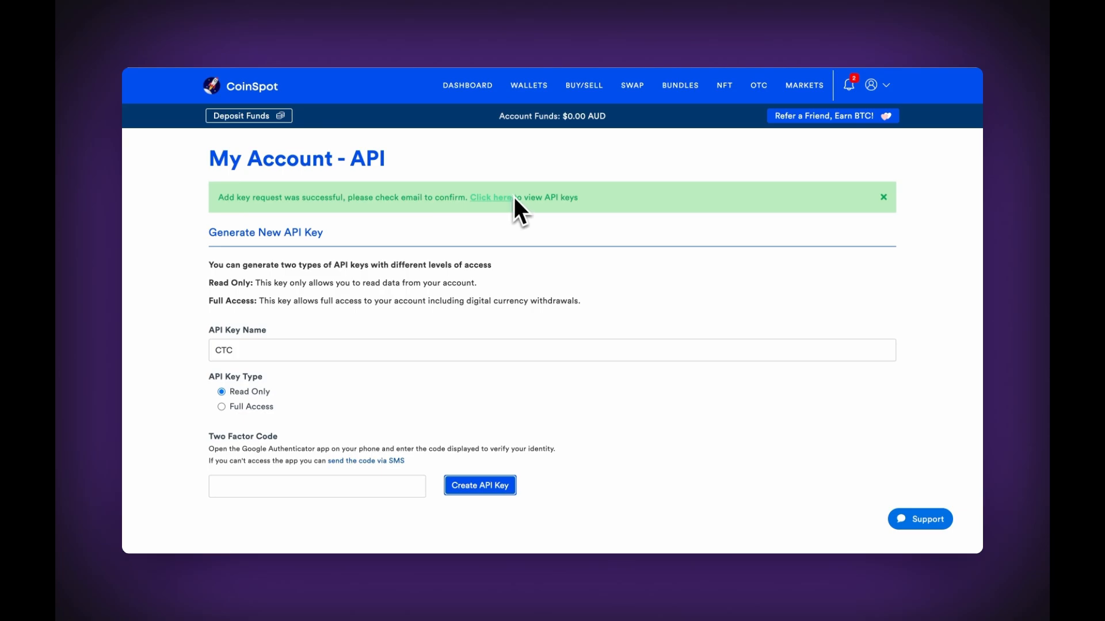
{"action": "mouse_move", "coordinate": [432, 214]}
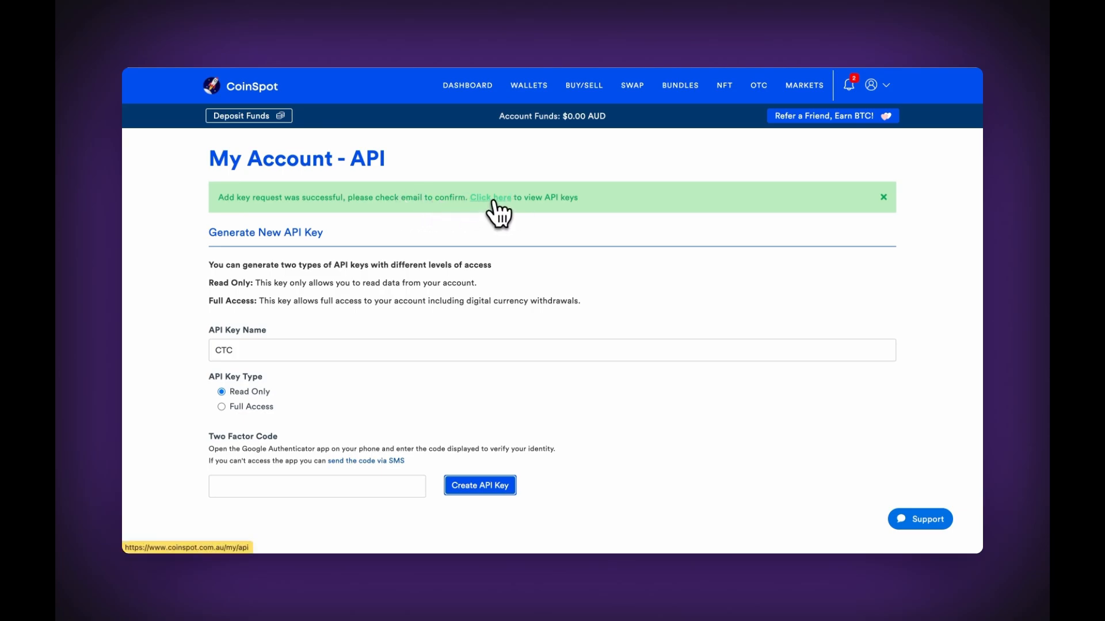
Step: Confirm the pending CTC key so its key string appears in the API keys list
{"action": "left_click", "coordinate": [490, 198]}
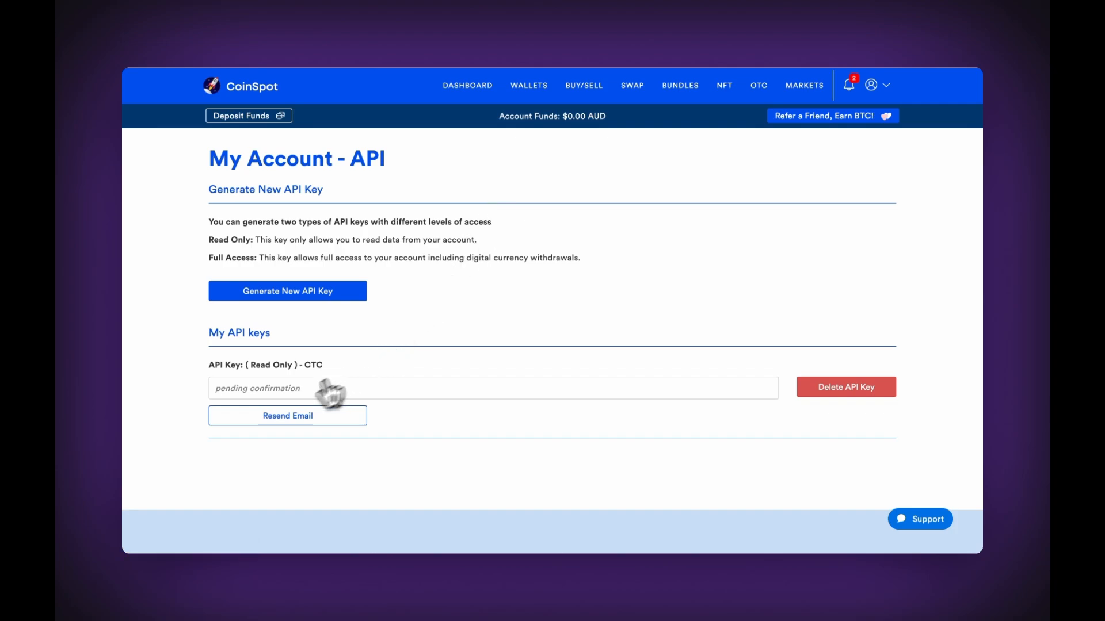
{"action": "mouse_move", "coordinate": [251, 407]}
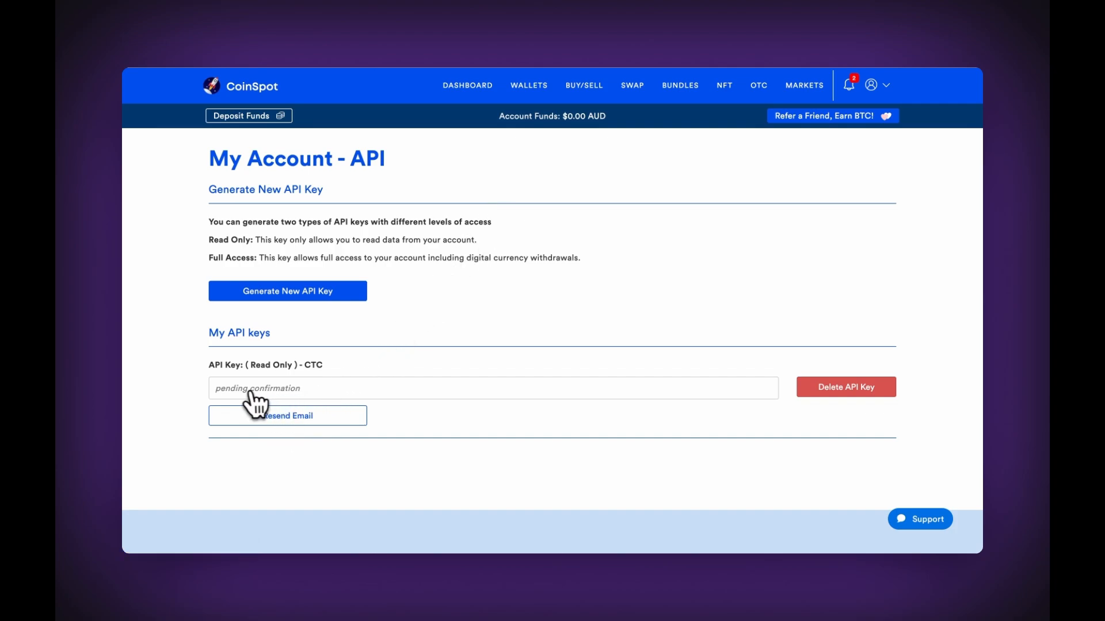
{"action": "mouse_move", "coordinate": [325, 407]}
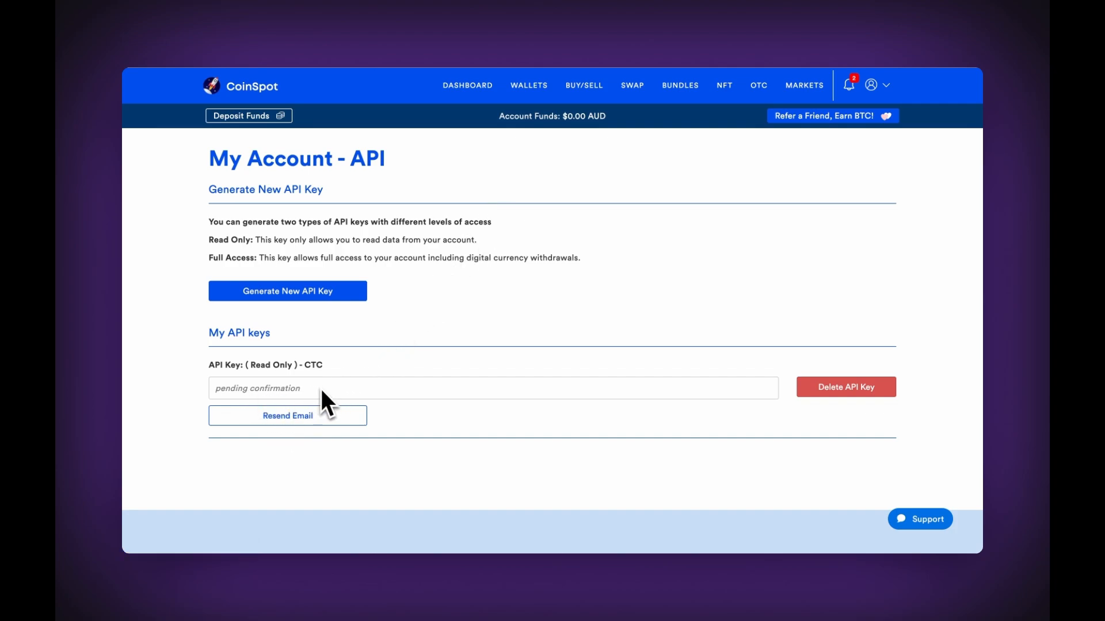
{"action": "mouse_move", "coordinate": [362, 403]}
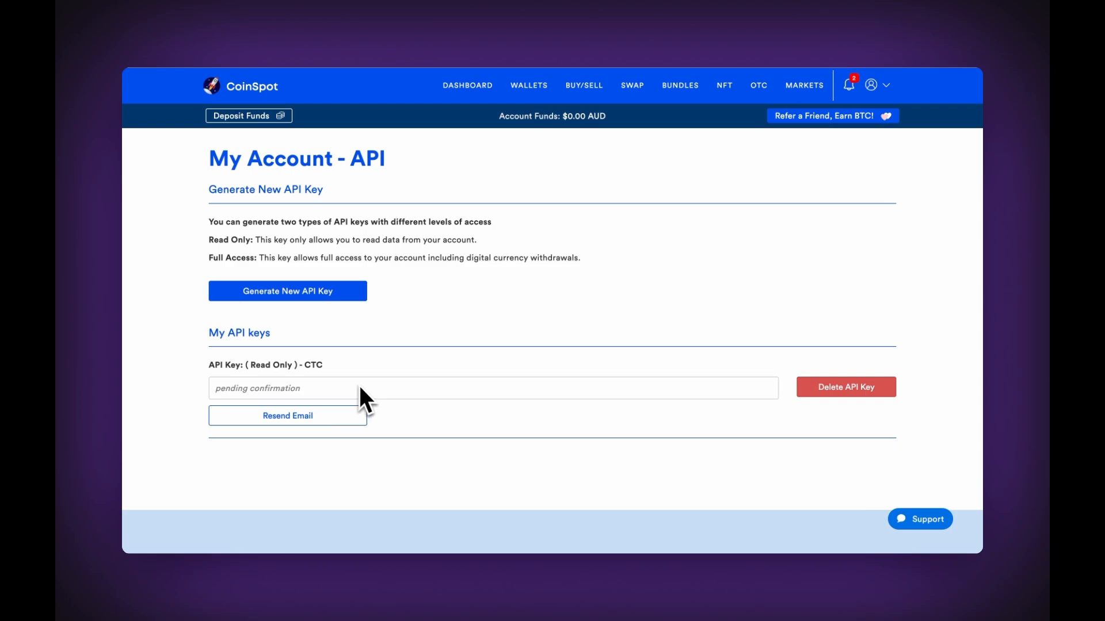
{"action": "mouse_move", "coordinate": [385, 405]}
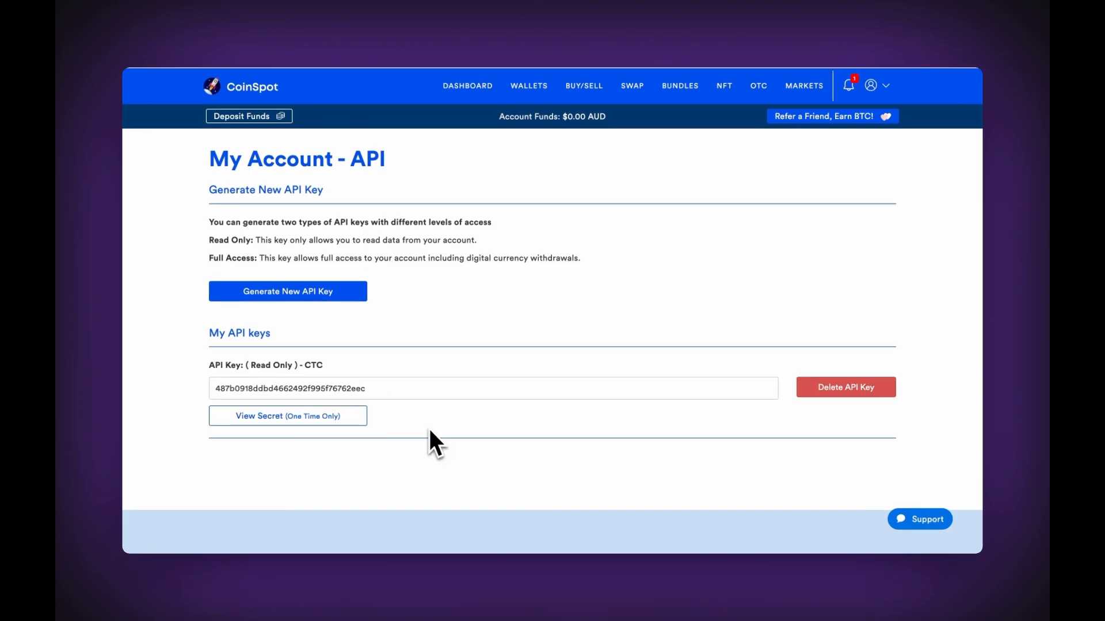
{"action": "mouse_move", "coordinate": [421, 306]}
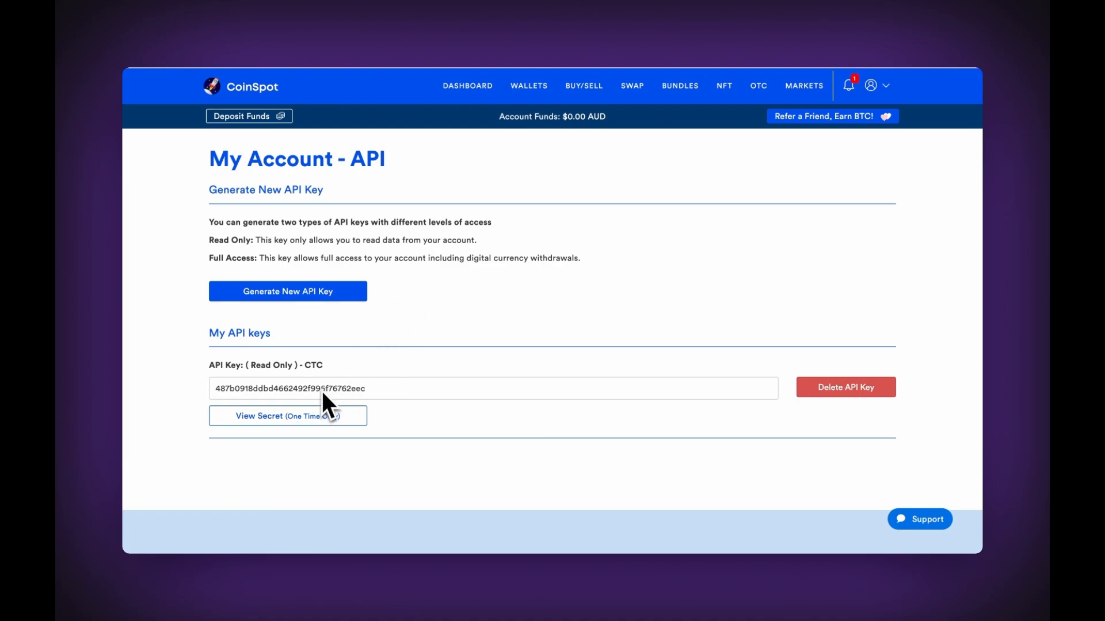
{"action": "mouse_move", "coordinate": [216, 413]}
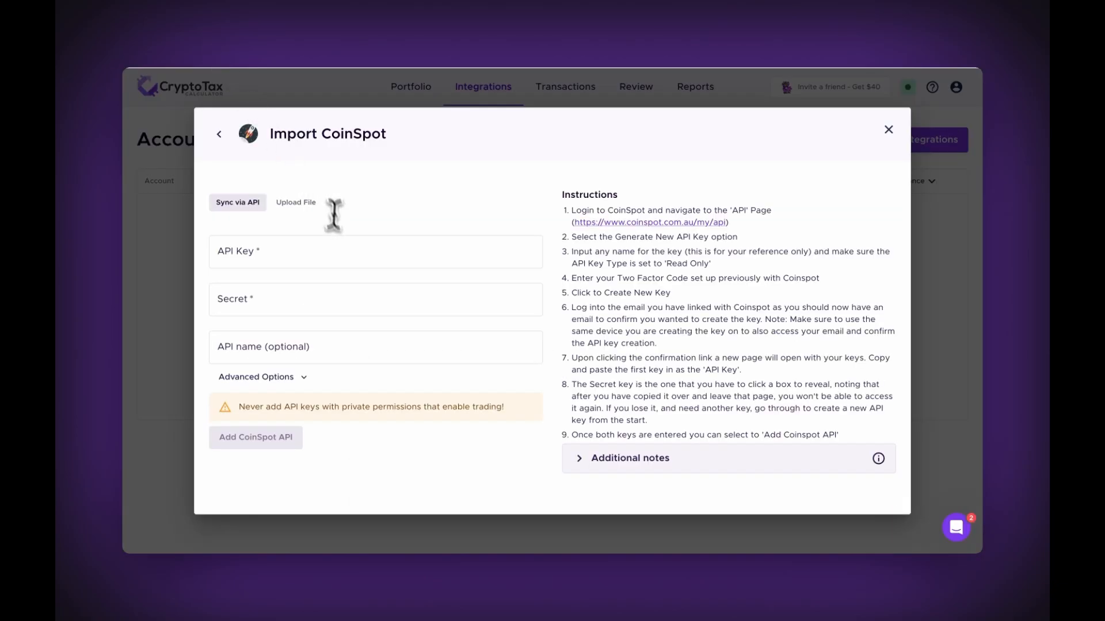
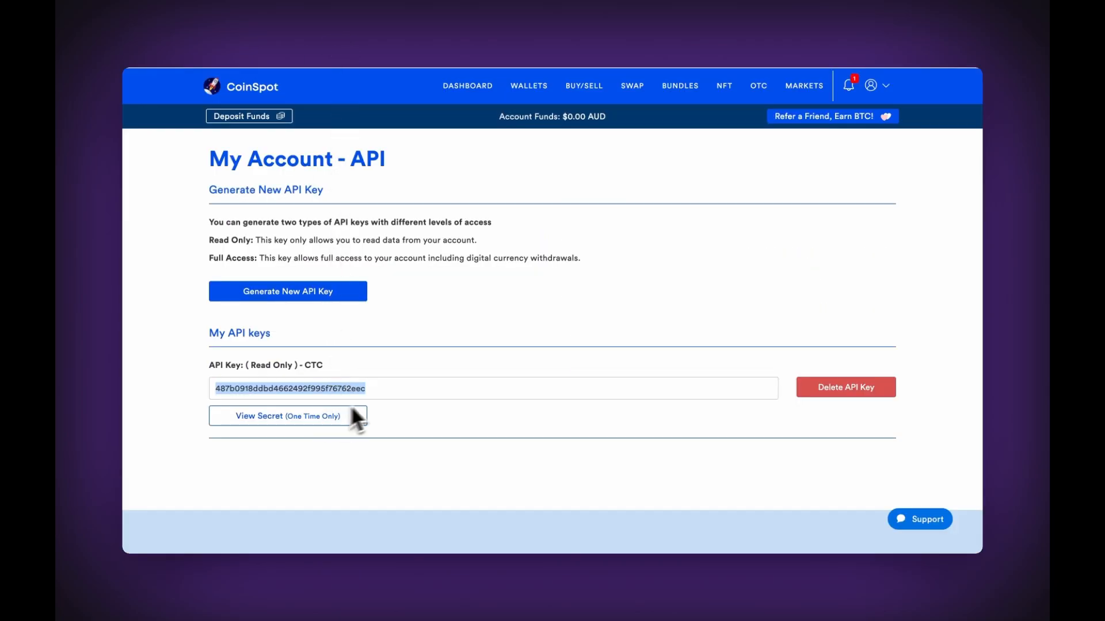
Step: Paste the CoinSpot API key and its revealed one-time secret into the import form
{"action": "scroll", "scroll_direction": "down", "scroll_amount": 3}
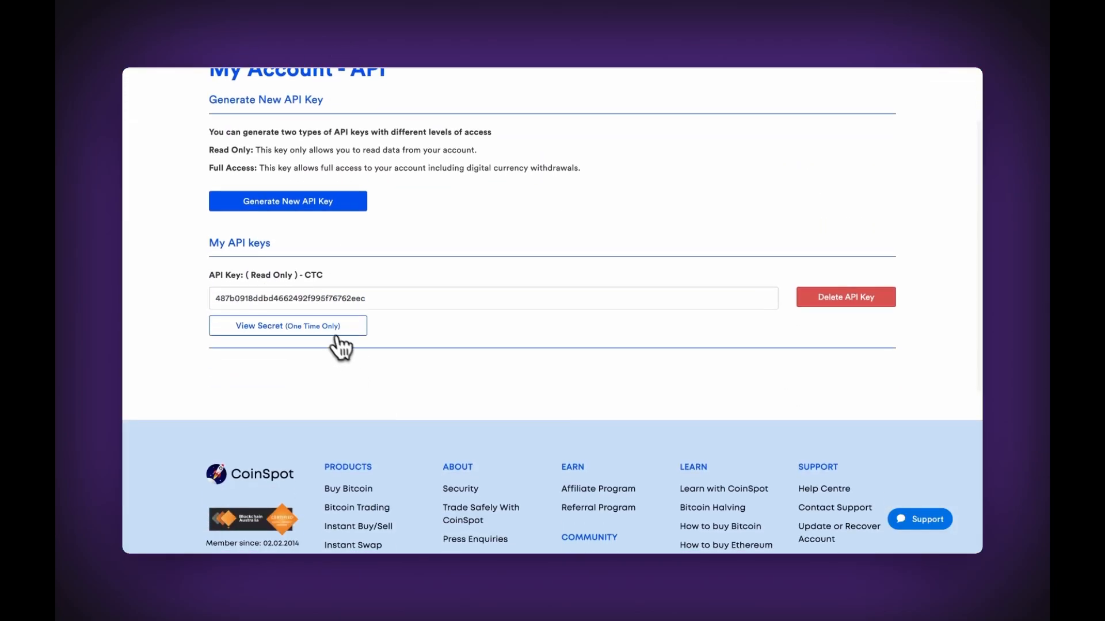
{"action": "left_click", "coordinate": [287, 325]}
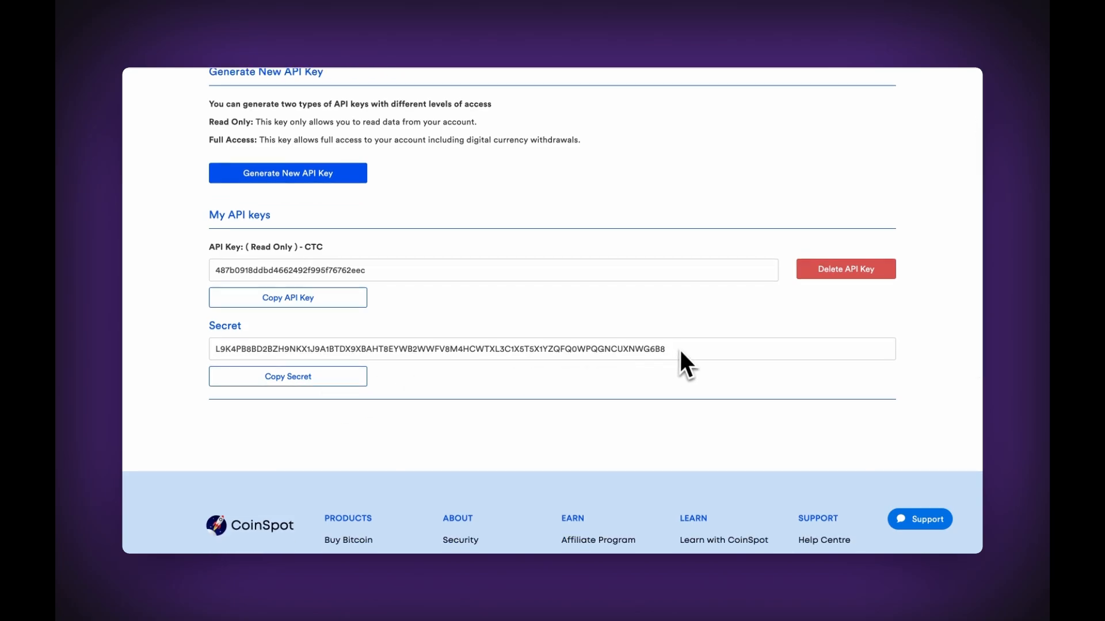
{"action": "mouse_move", "coordinate": [241, 86]}
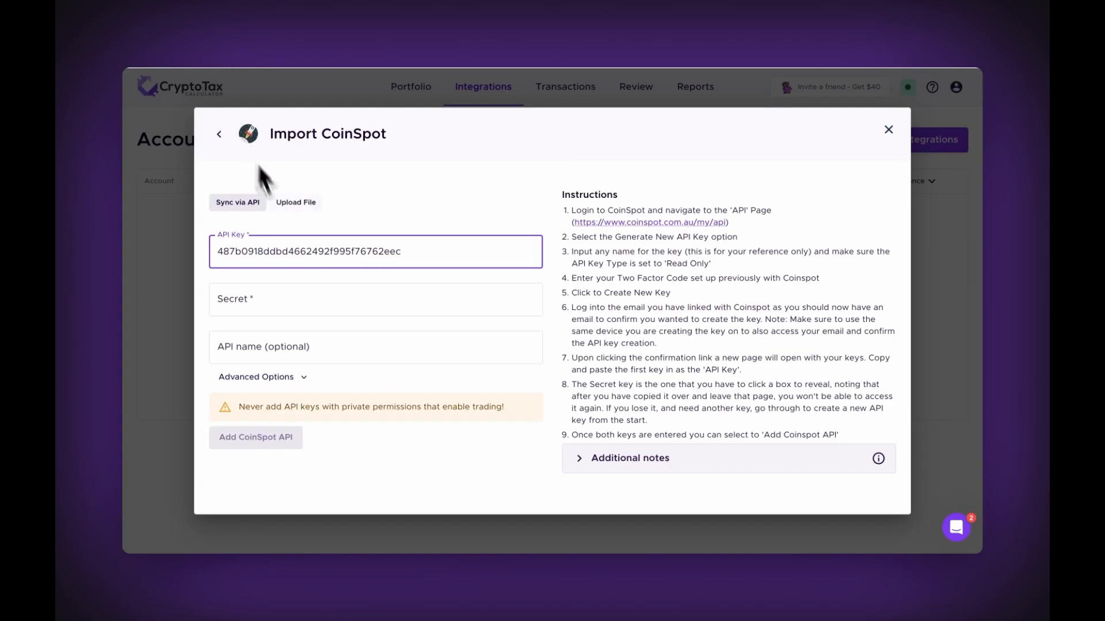
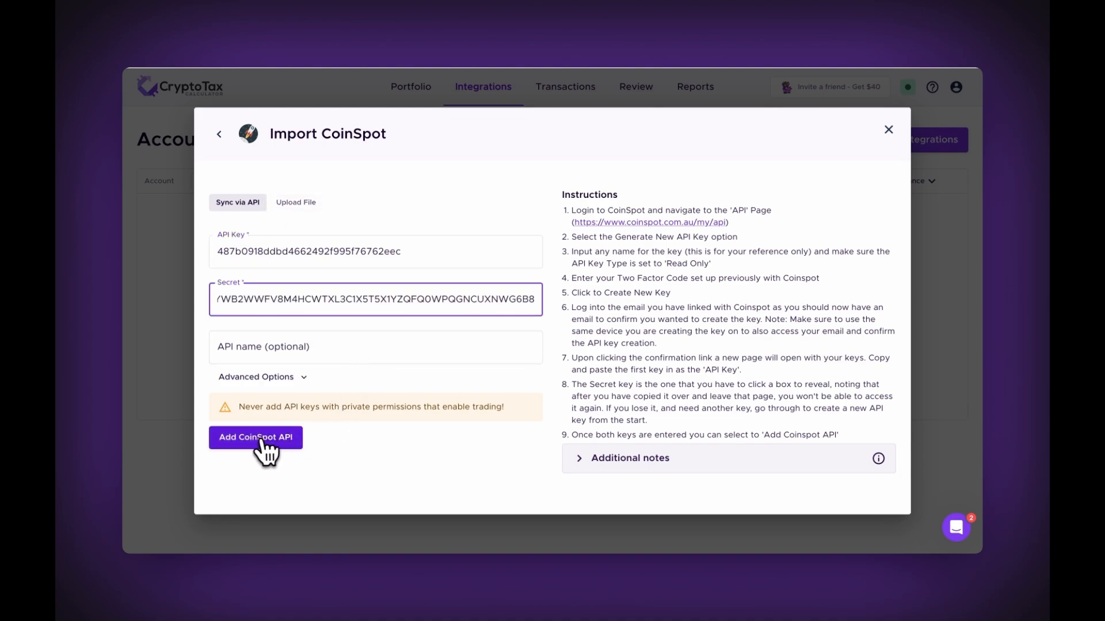
Step: Add the CoinSpot API and continue so it lists as a synced account with 15 transactions
{"action": "left_click", "coordinate": [255, 438]}
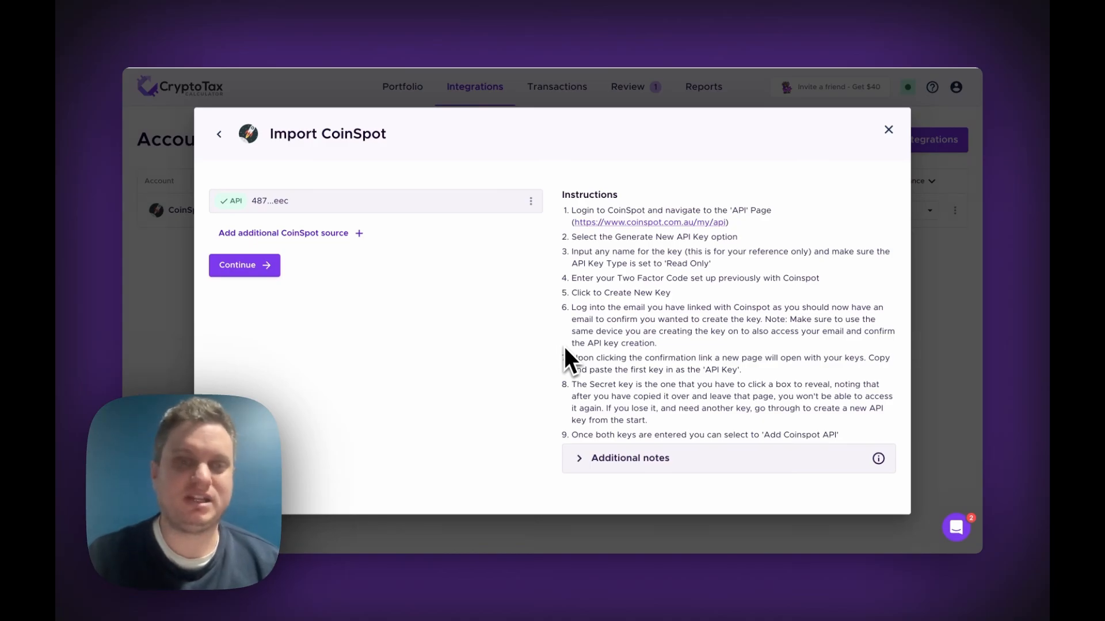
{"action": "mouse_move", "coordinate": [269, 279]}
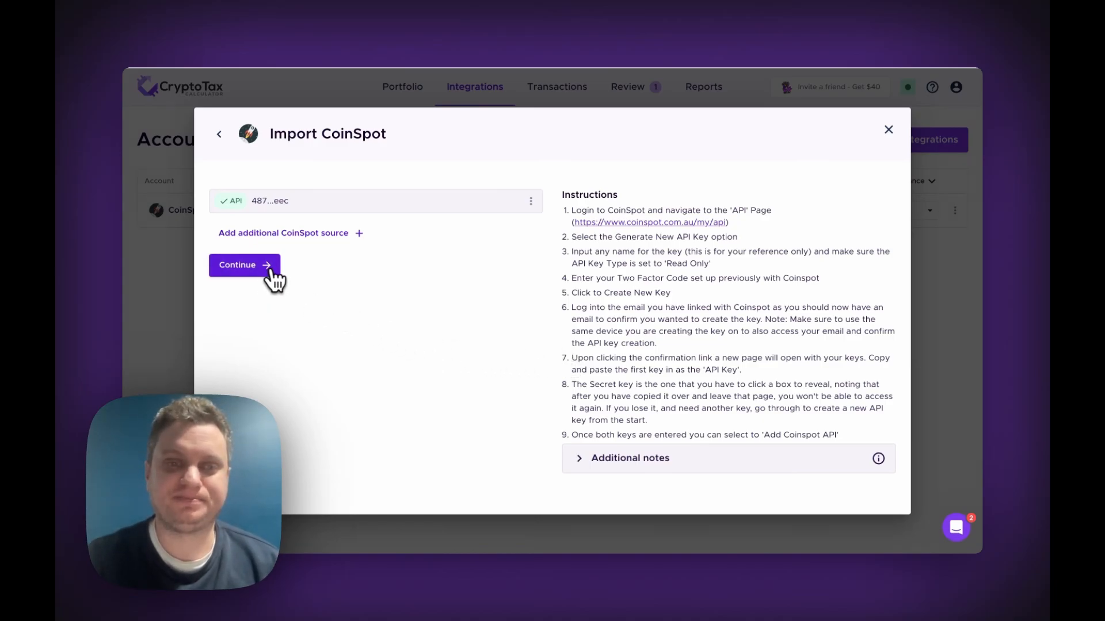
{"action": "left_click", "coordinate": [244, 264]}
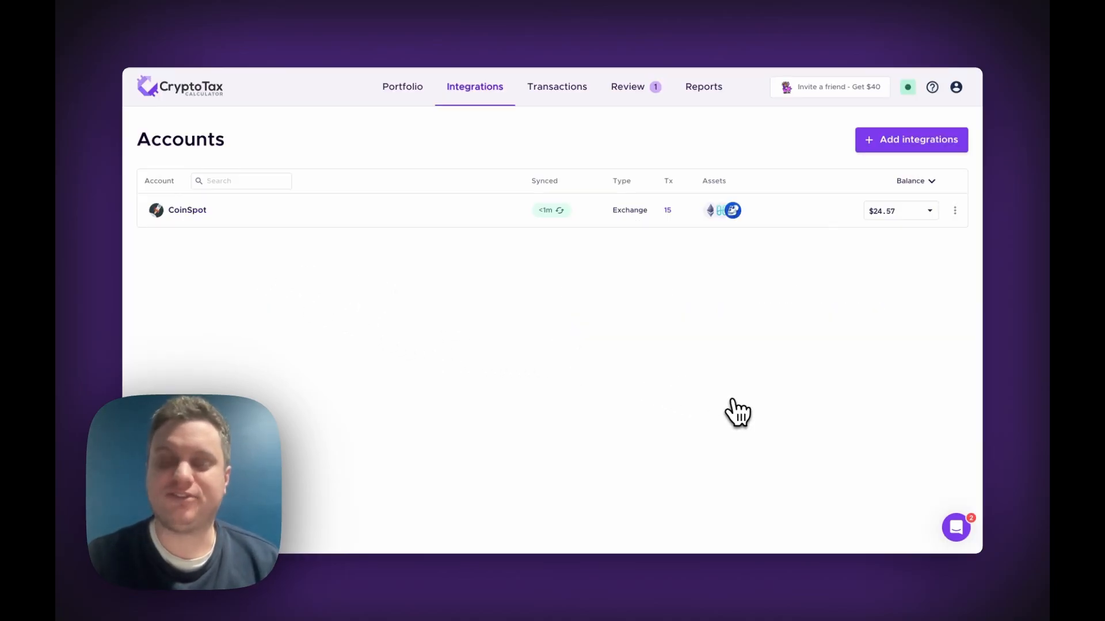
{"action": "mouse_move", "coordinate": [849, 471]}
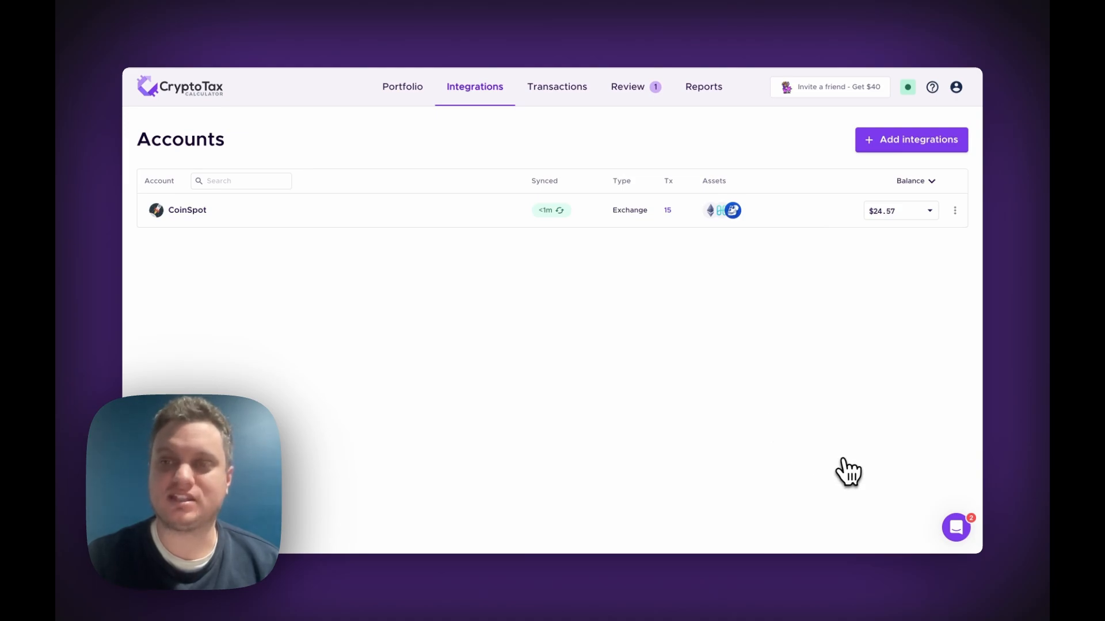
{"action": "mouse_move", "coordinate": [955, 523]}
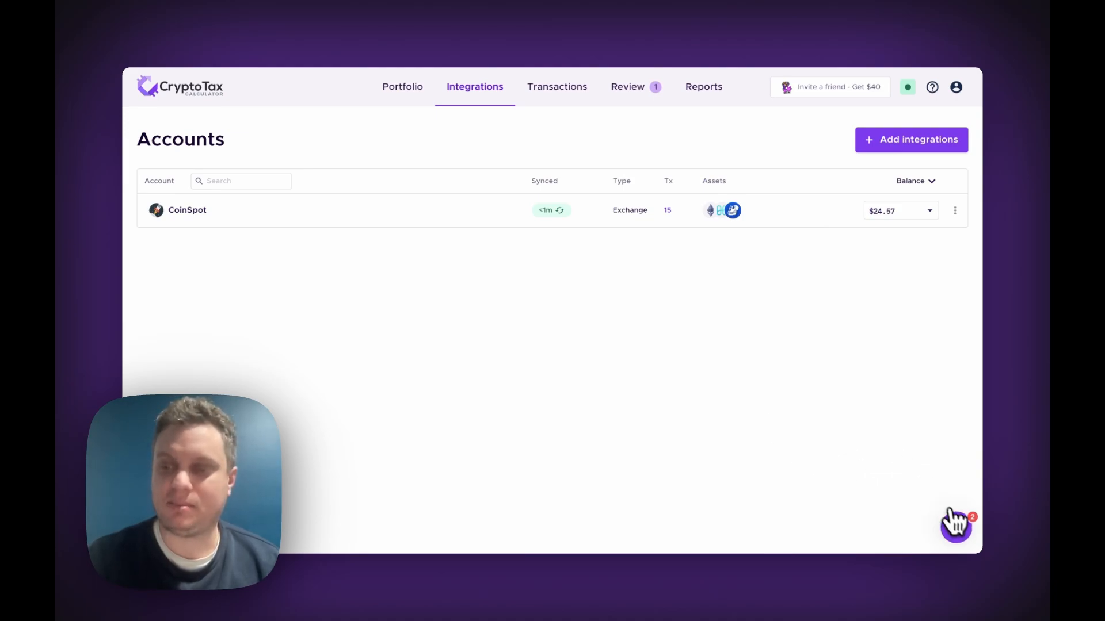
{"action": "left_click", "coordinate": [955, 534]}
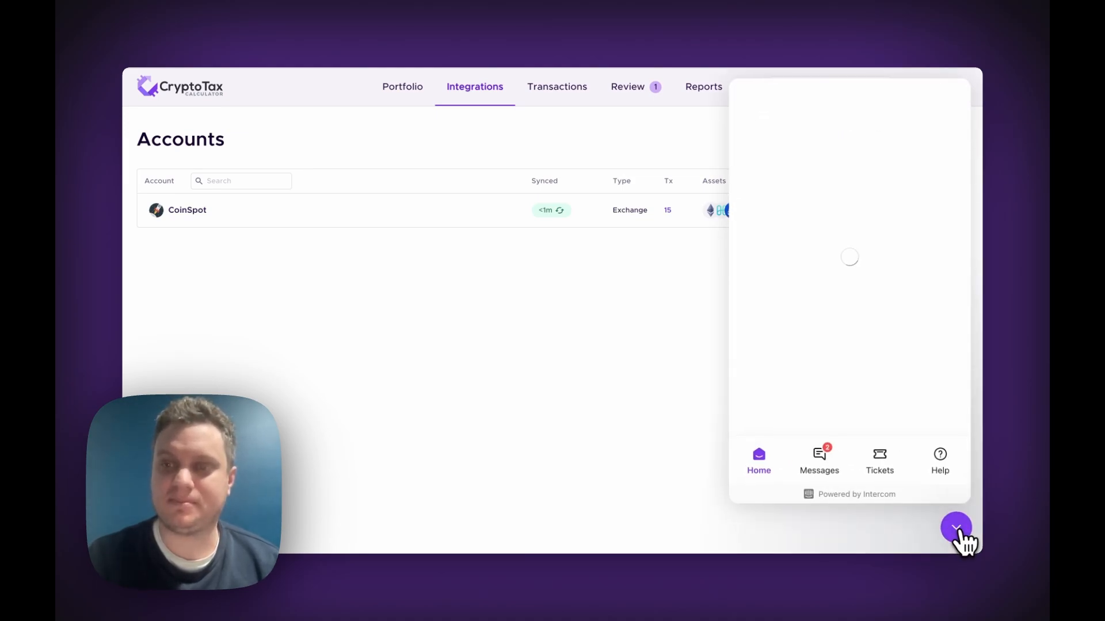